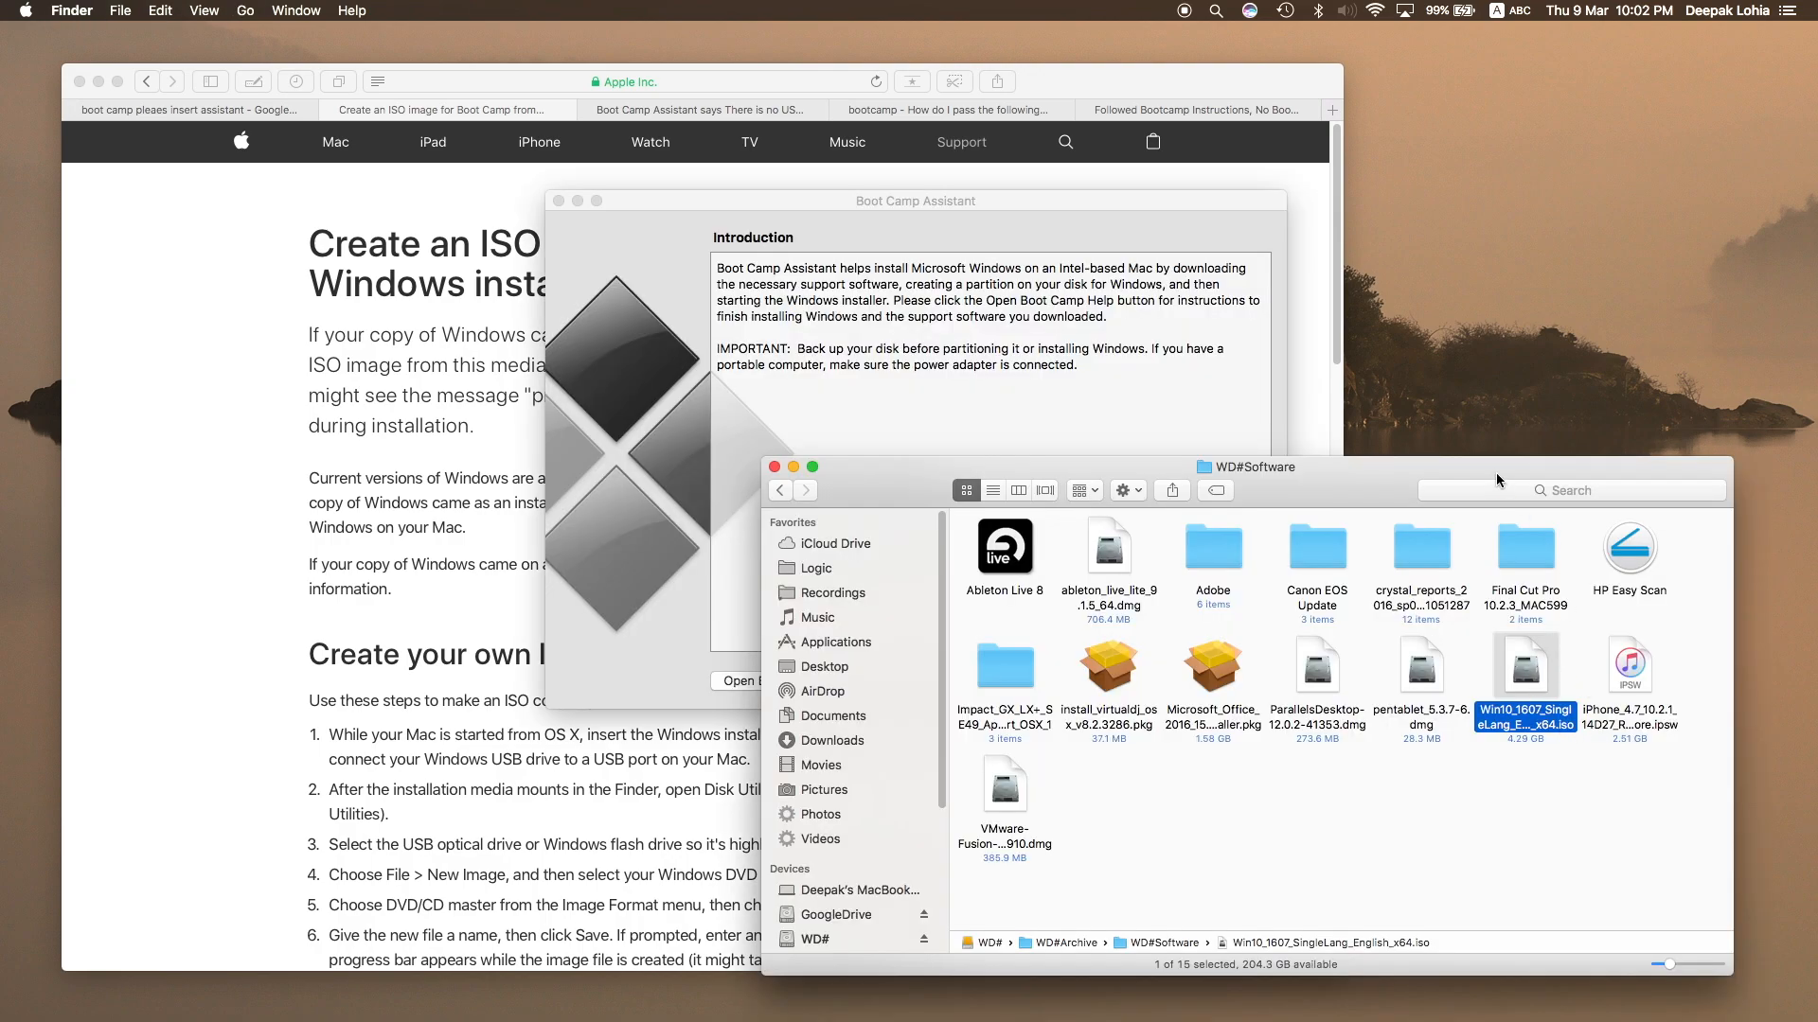
pyautogui.moveTo(1496, 474)
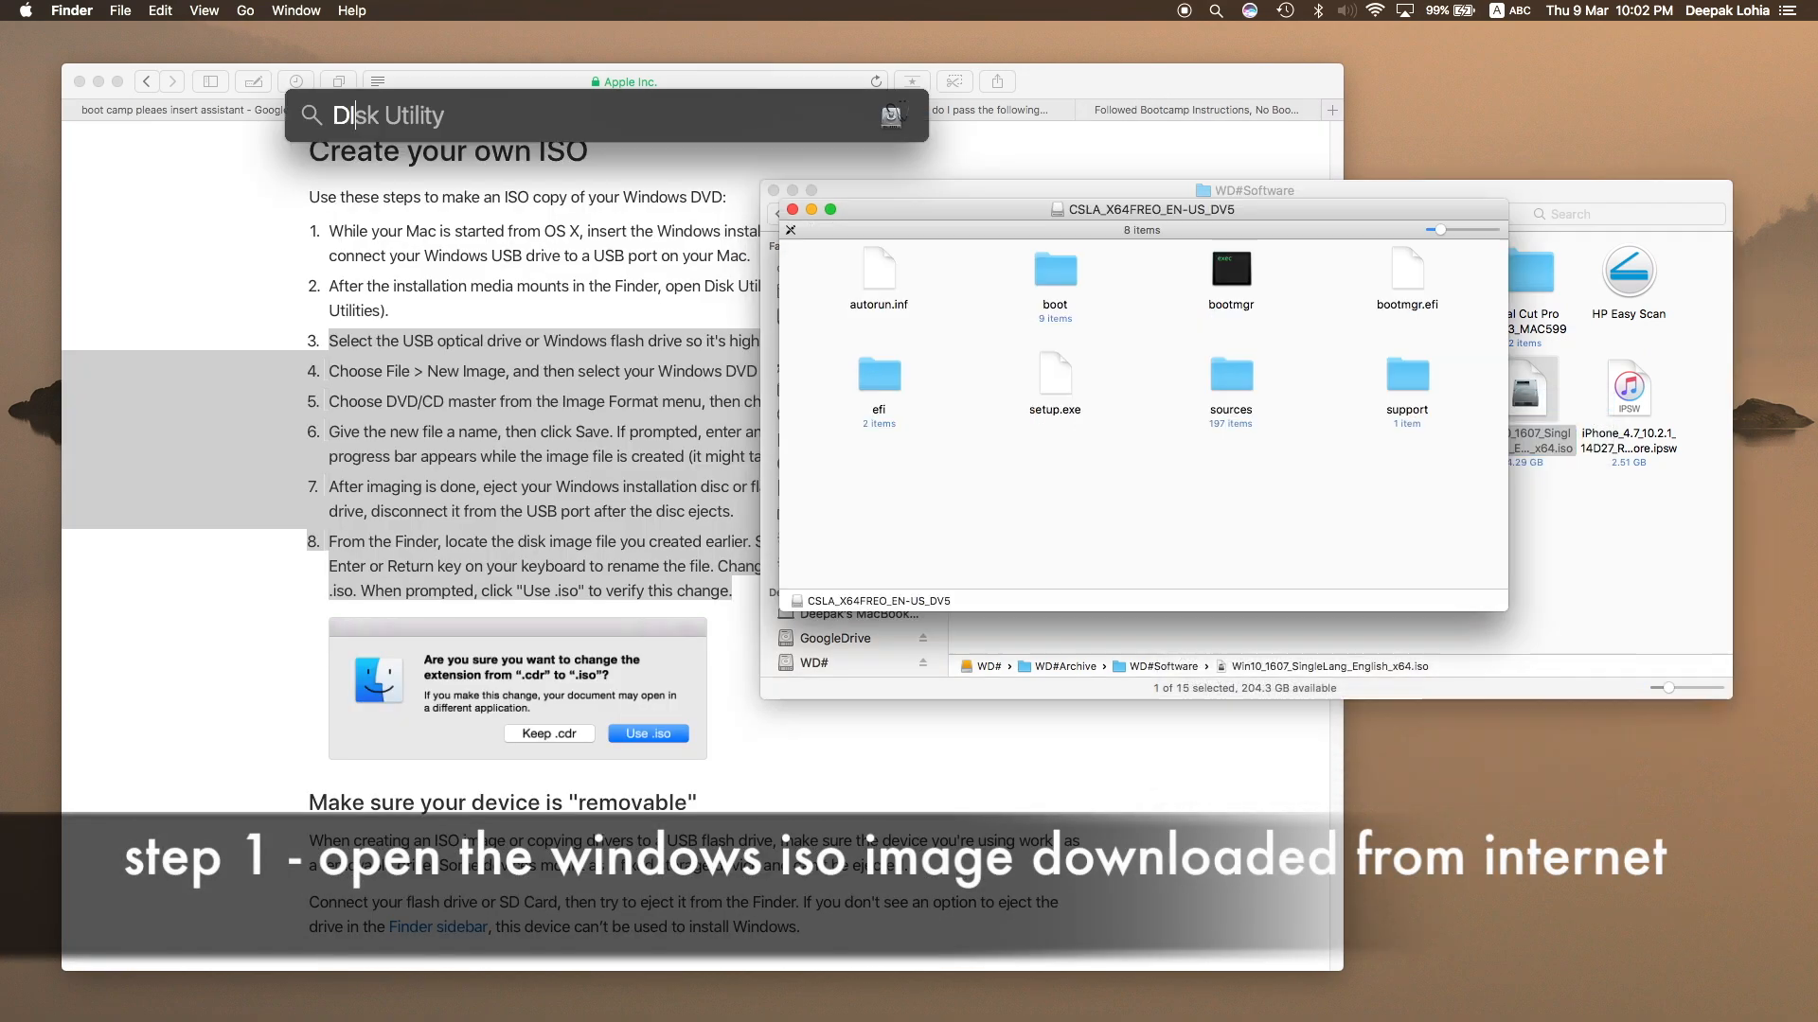
# Show the new-image choices for the mounted CSLA_X64FREO_EN-US_DV5 disc image
pyautogui.write('Dictionary')
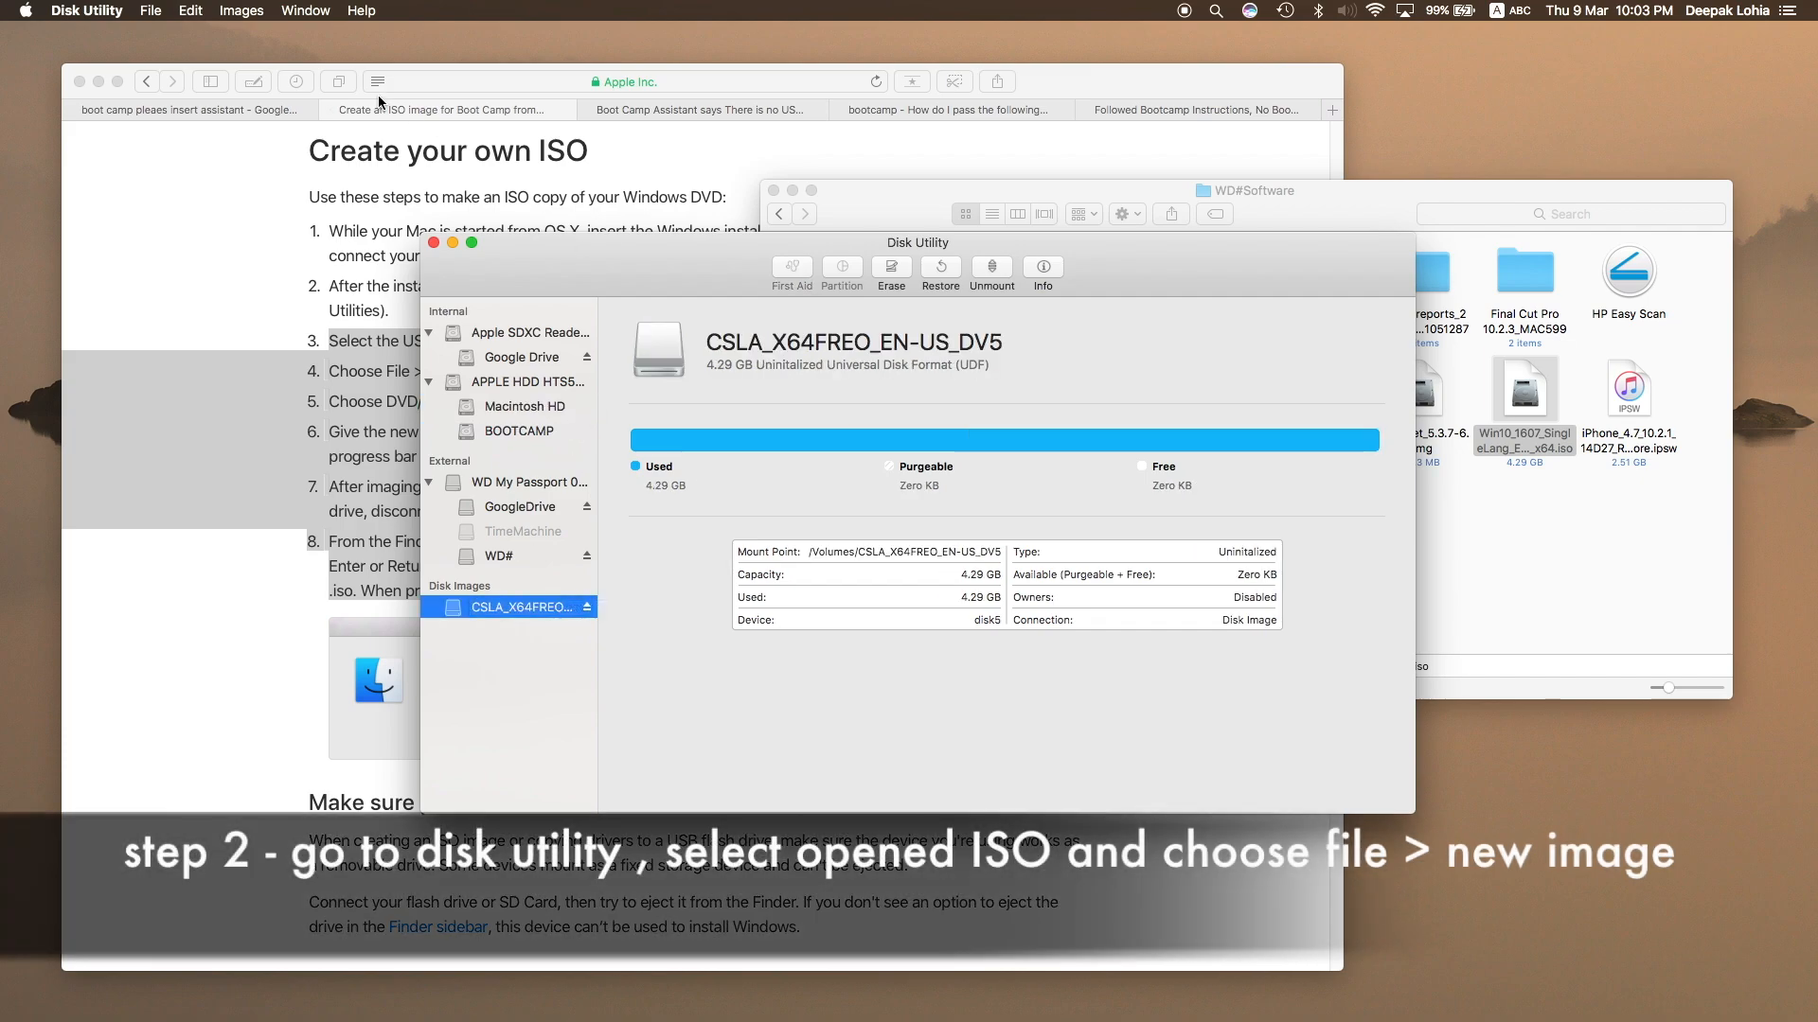
pyautogui.click(240, 17)
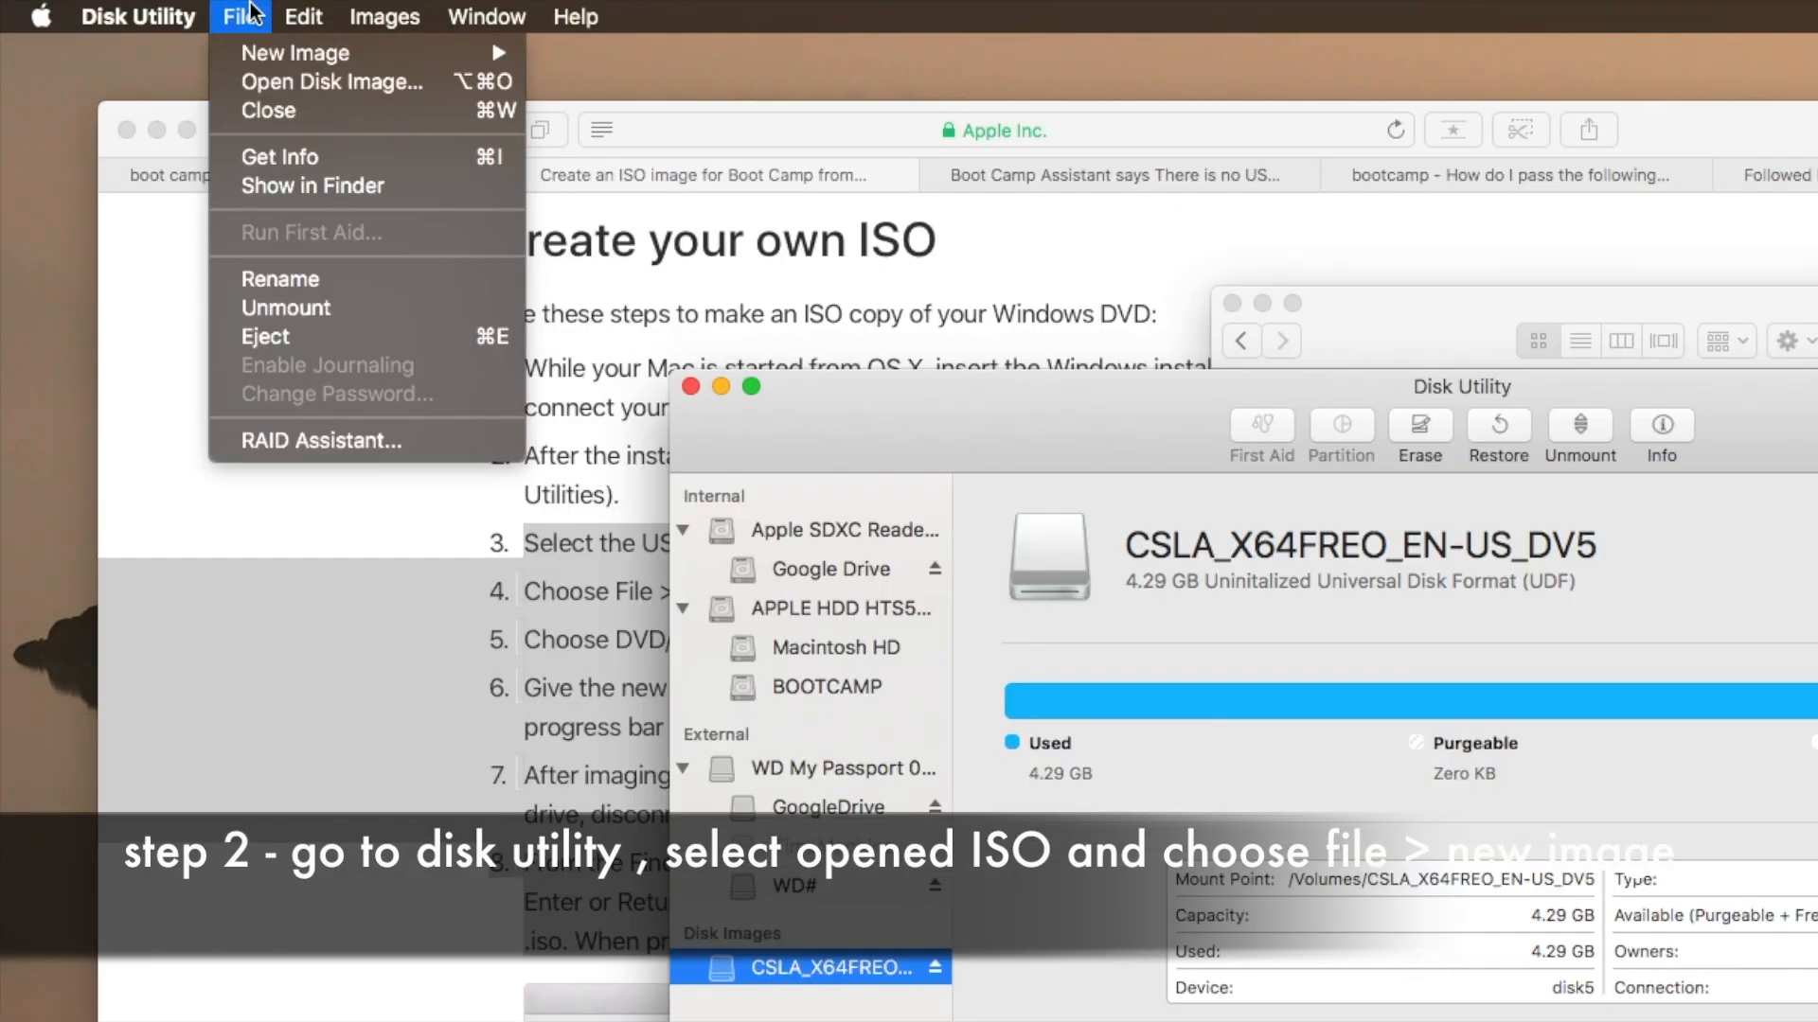
pyautogui.moveTo(333, 82)
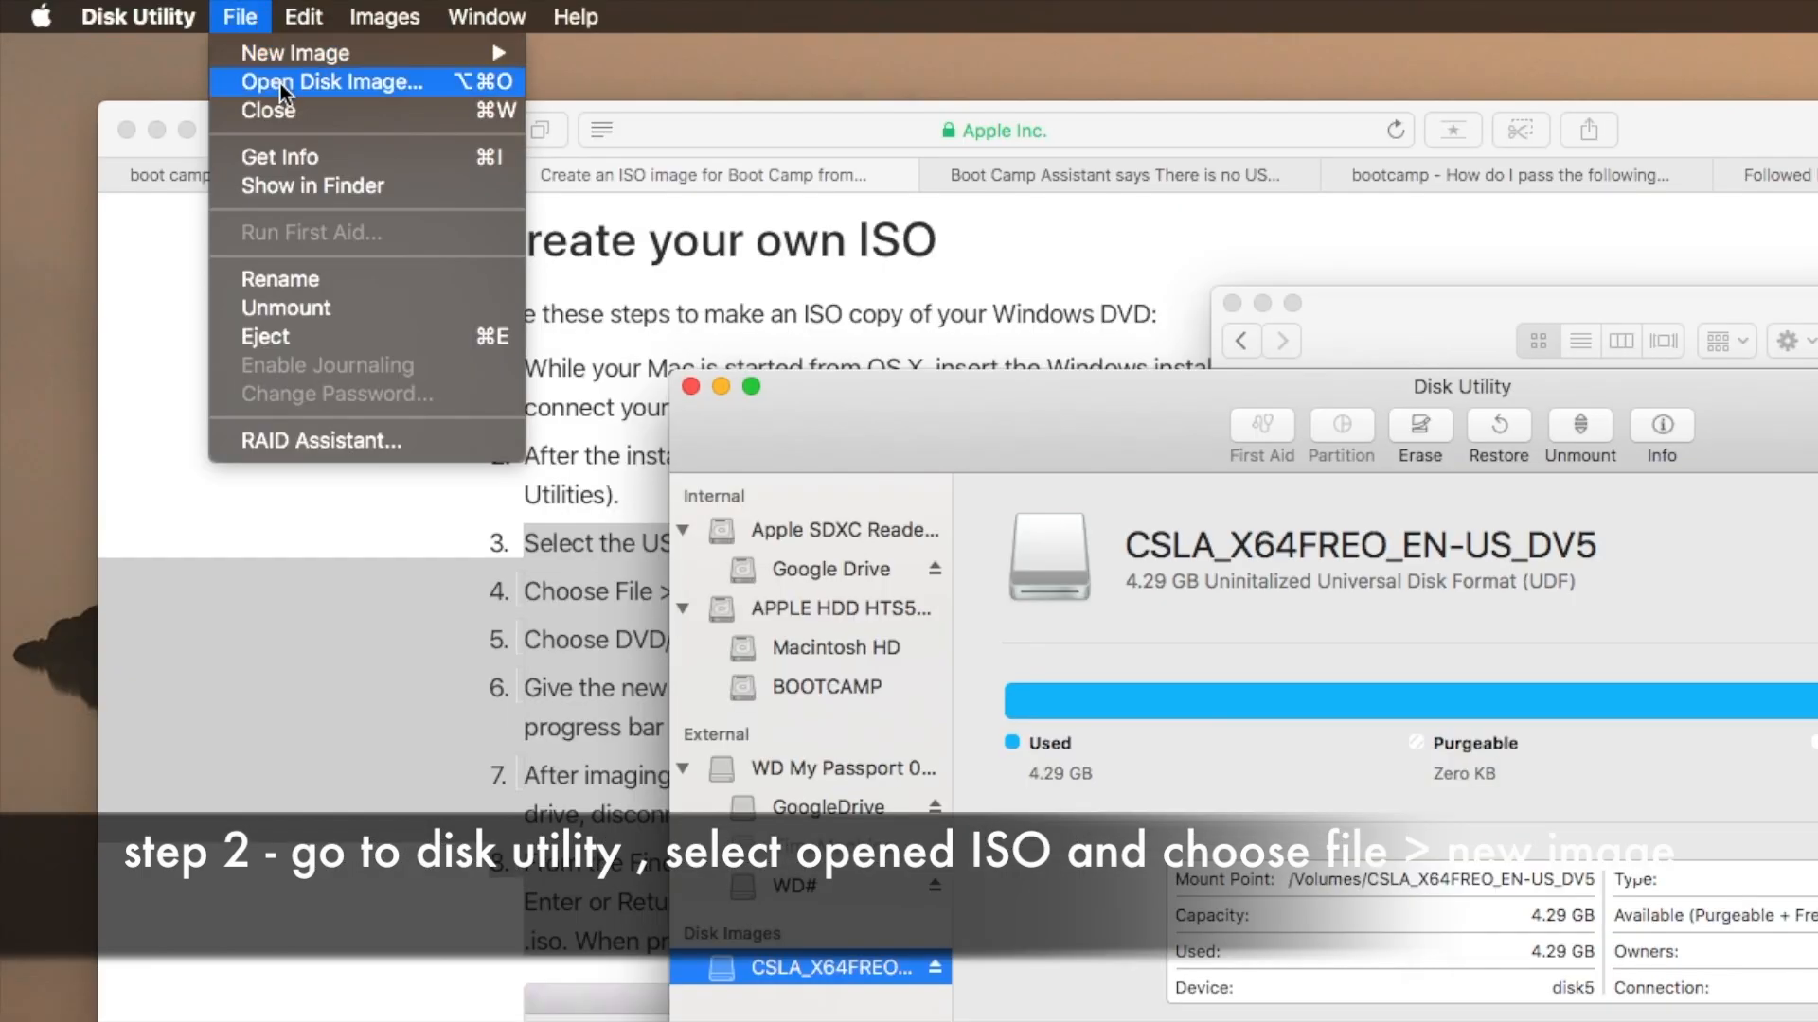
pyautogui.moveTo(297, 54)
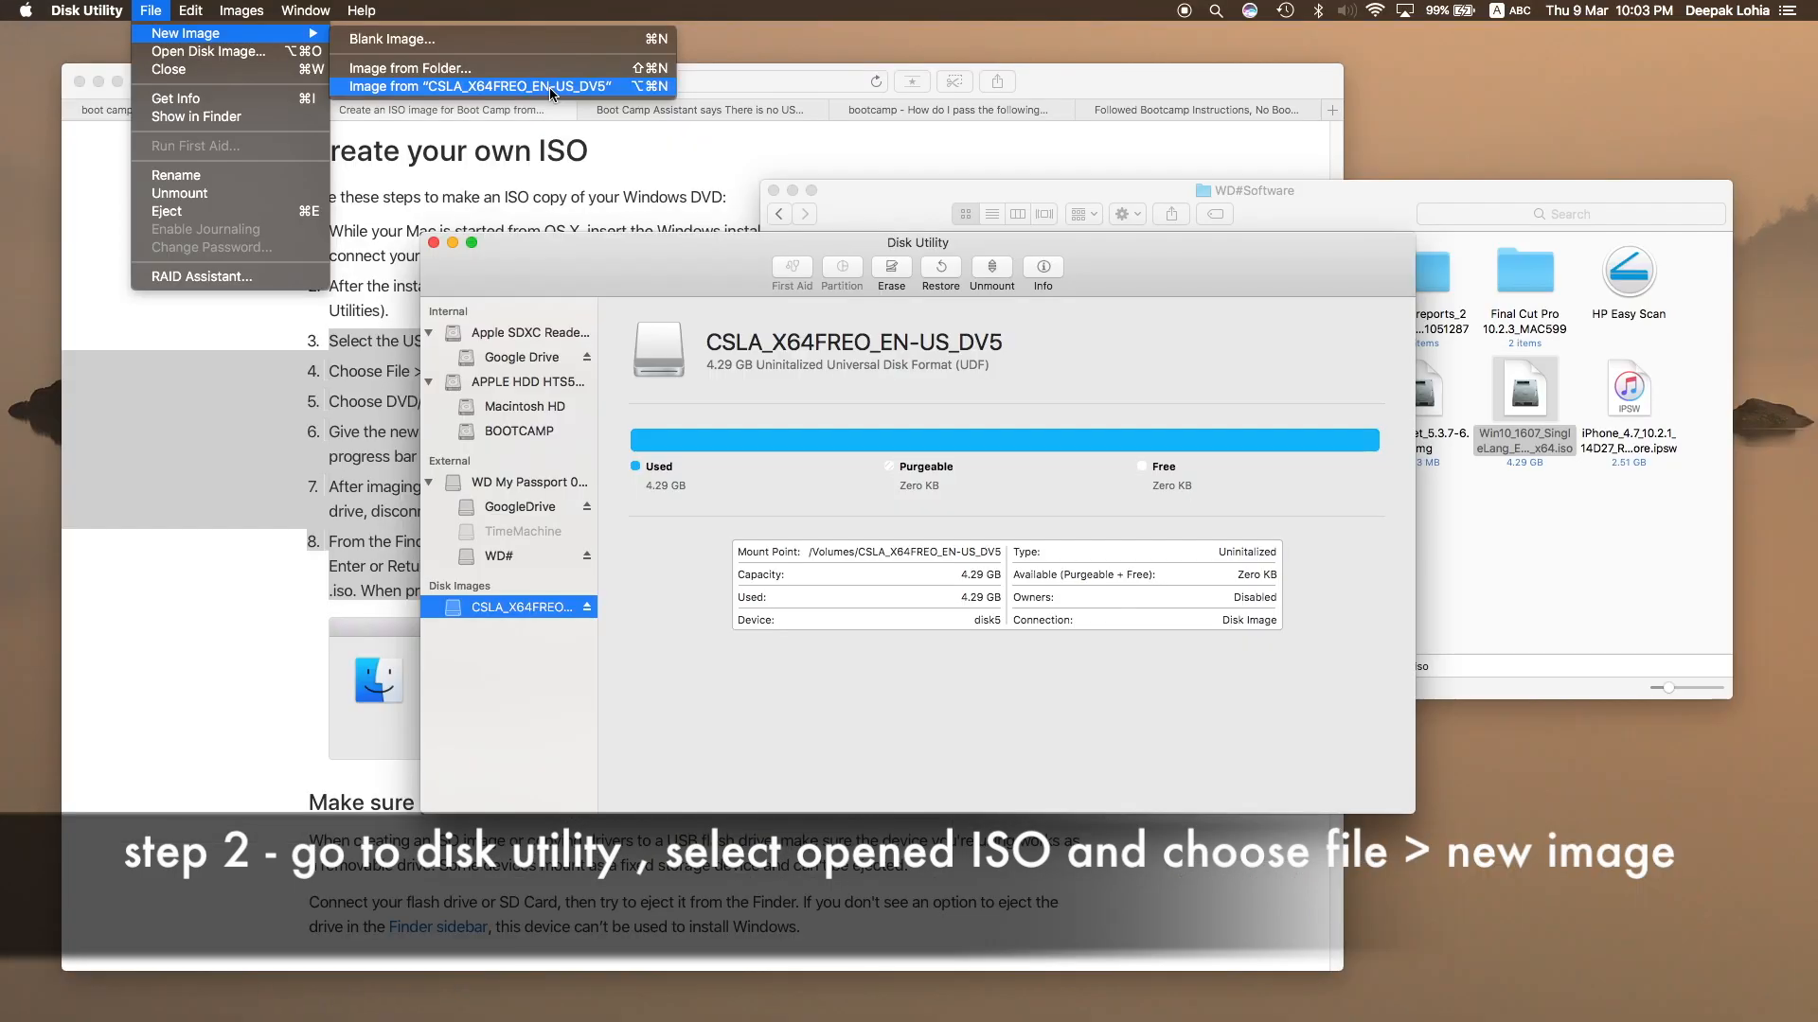
# Save an image from CSLA_X64FREO_EN-US_DV5 to the Desktop as DVD/CD master with no encryption
pyautogui.click(483, 85)
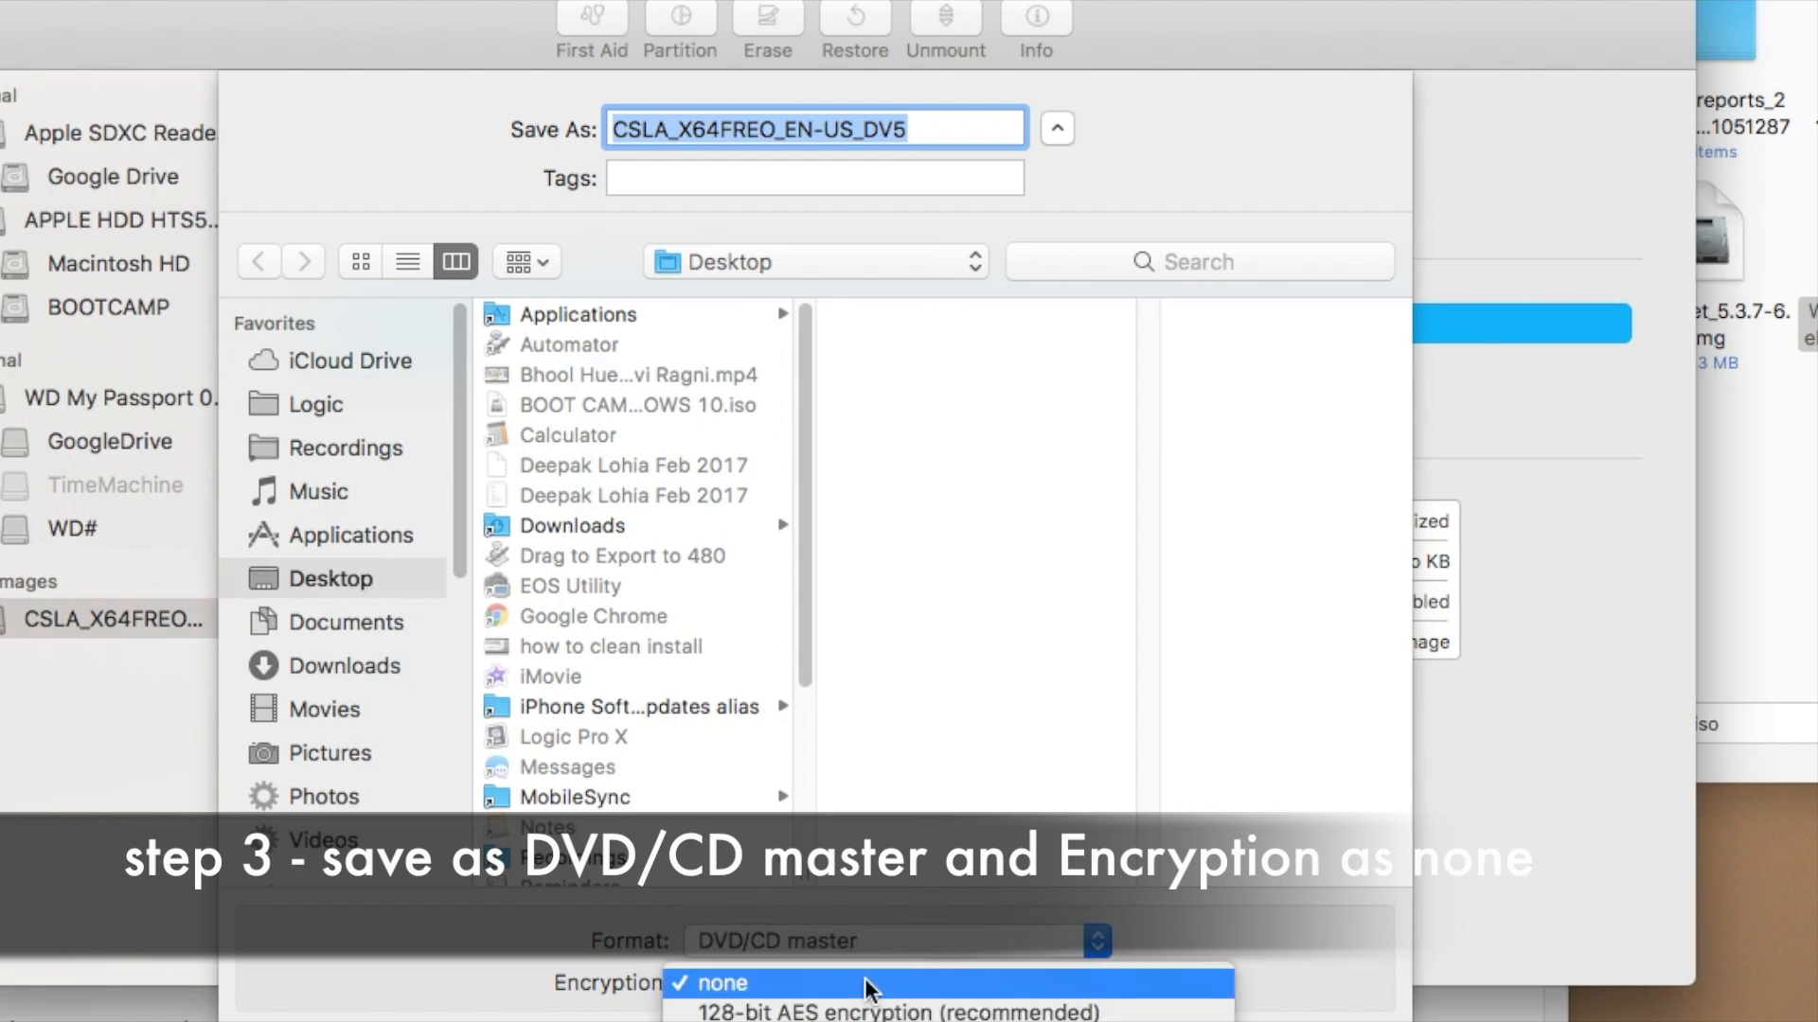
pyautogui.click(725, 982)
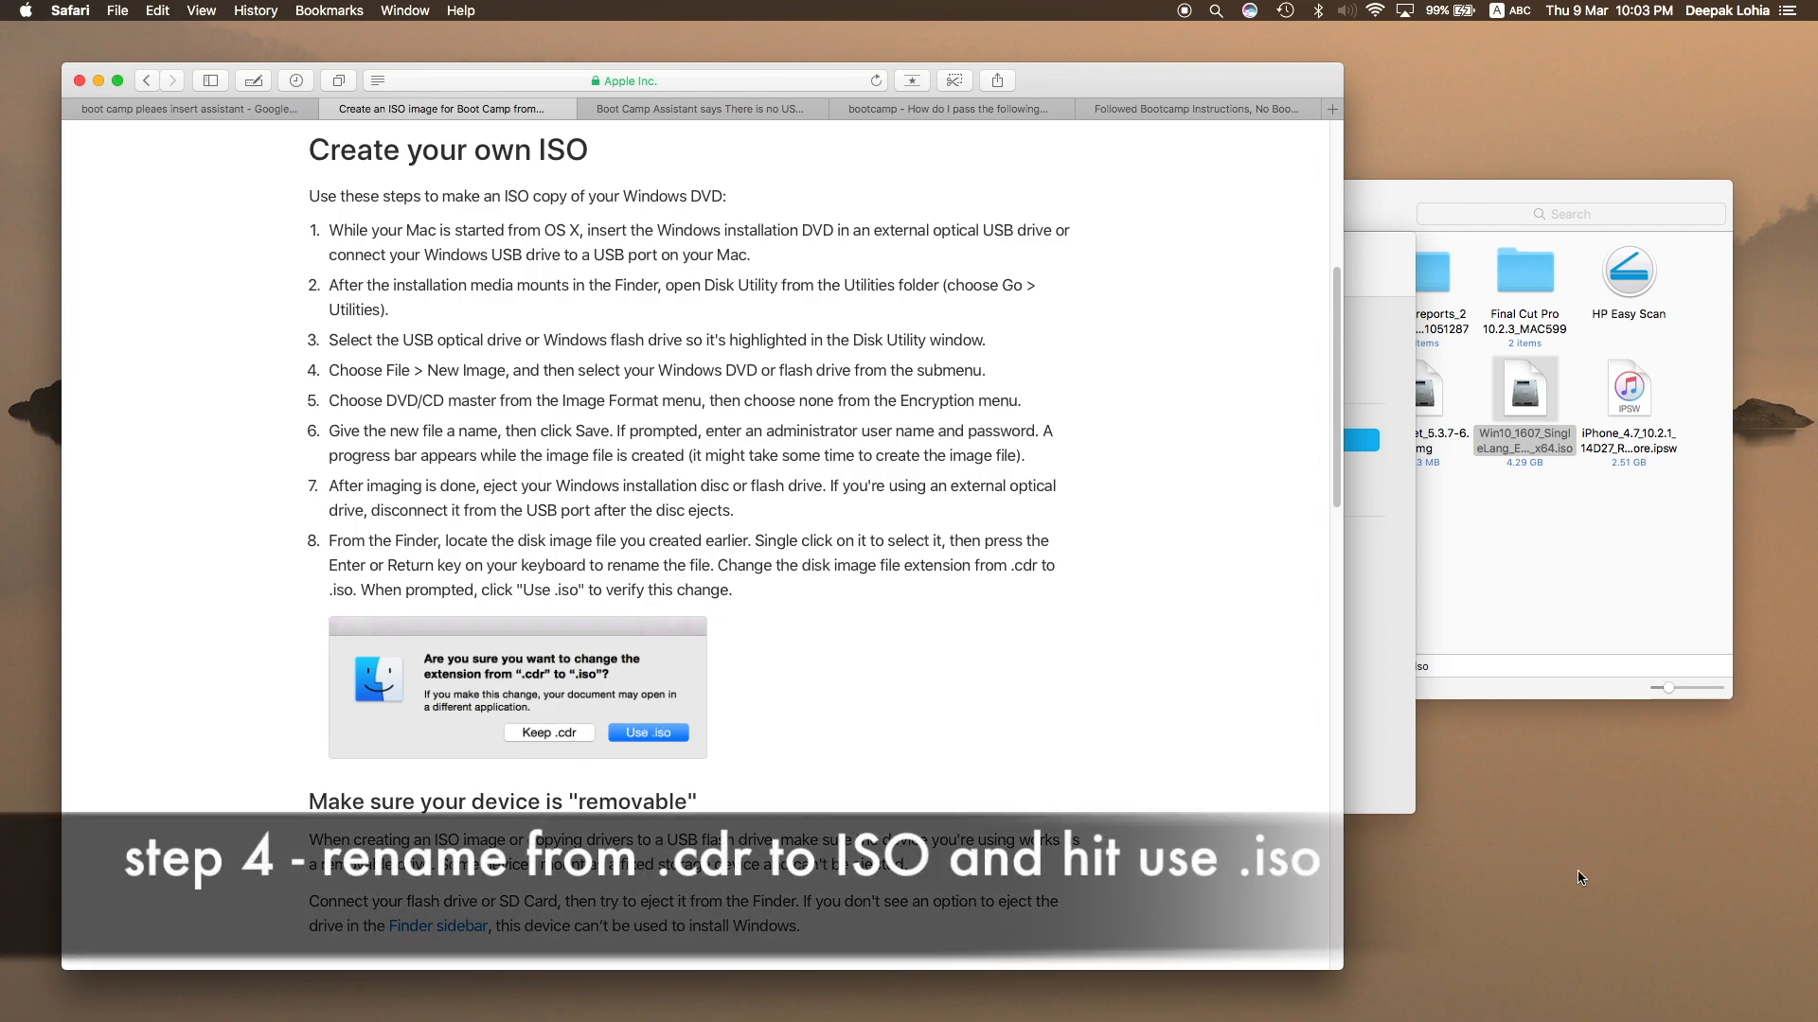
pyautogui.moveTo(663, 754)
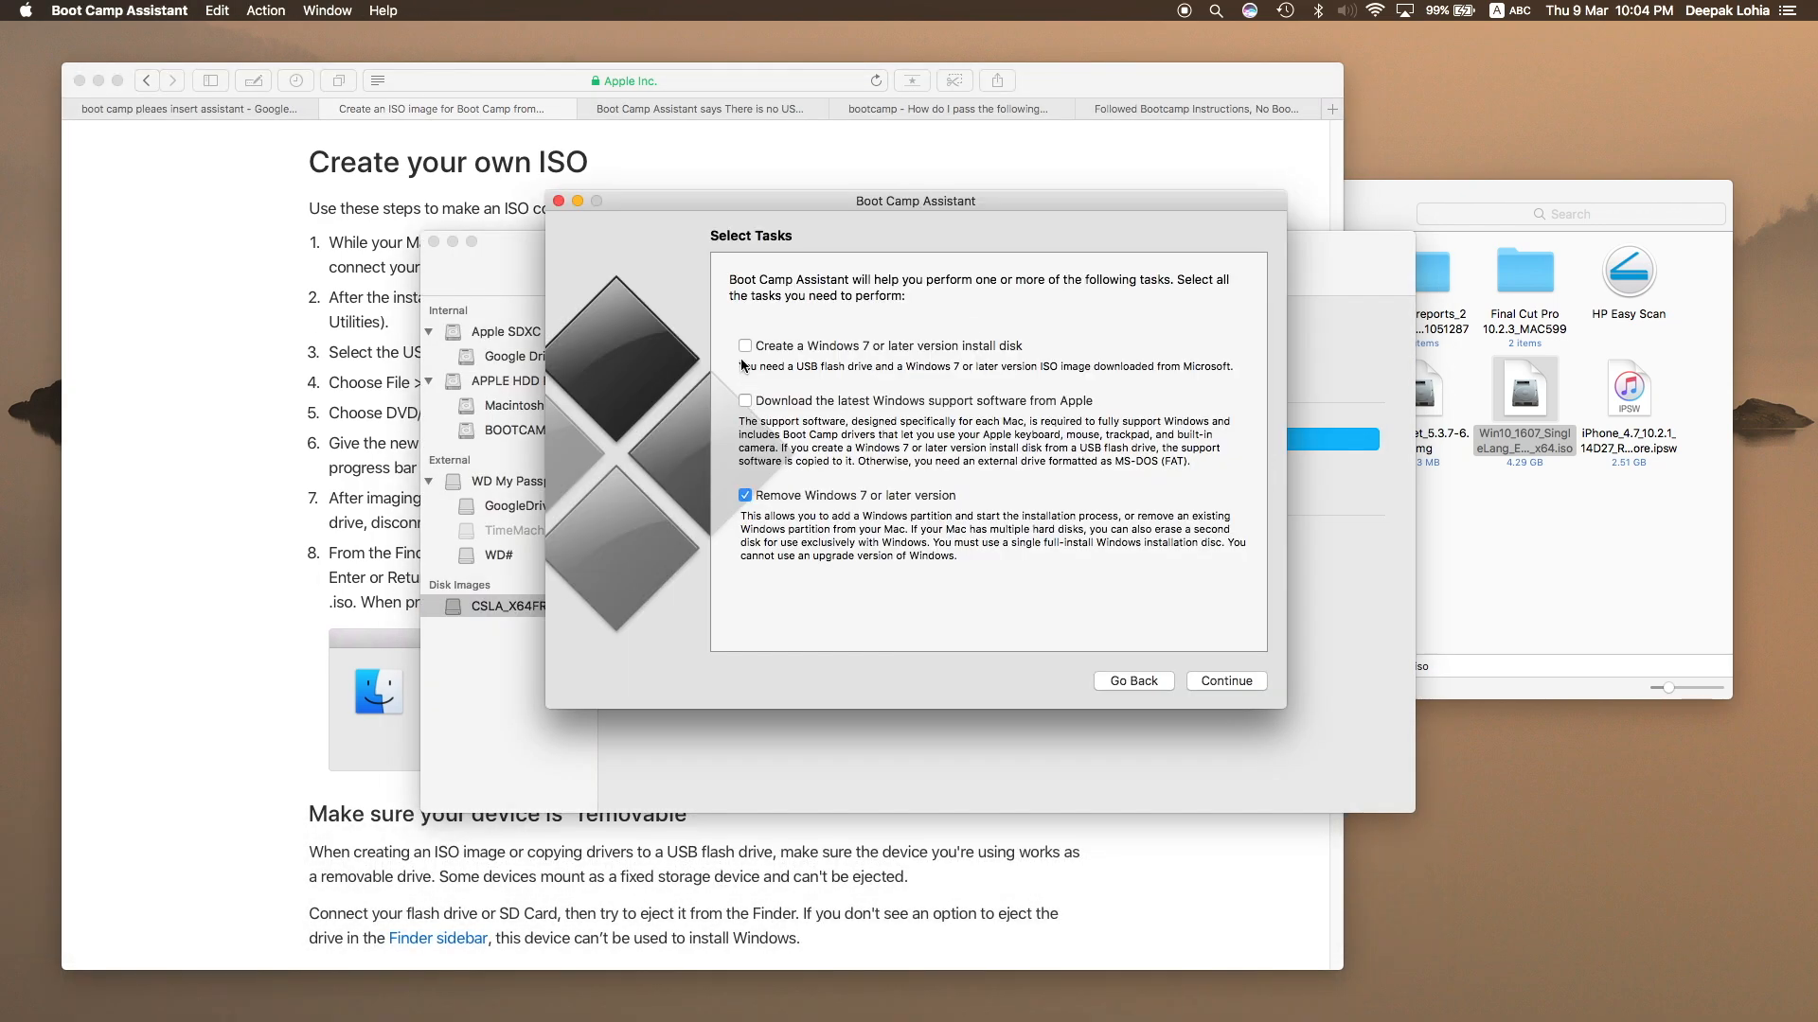
pyautogui.moveTo(803, 538)
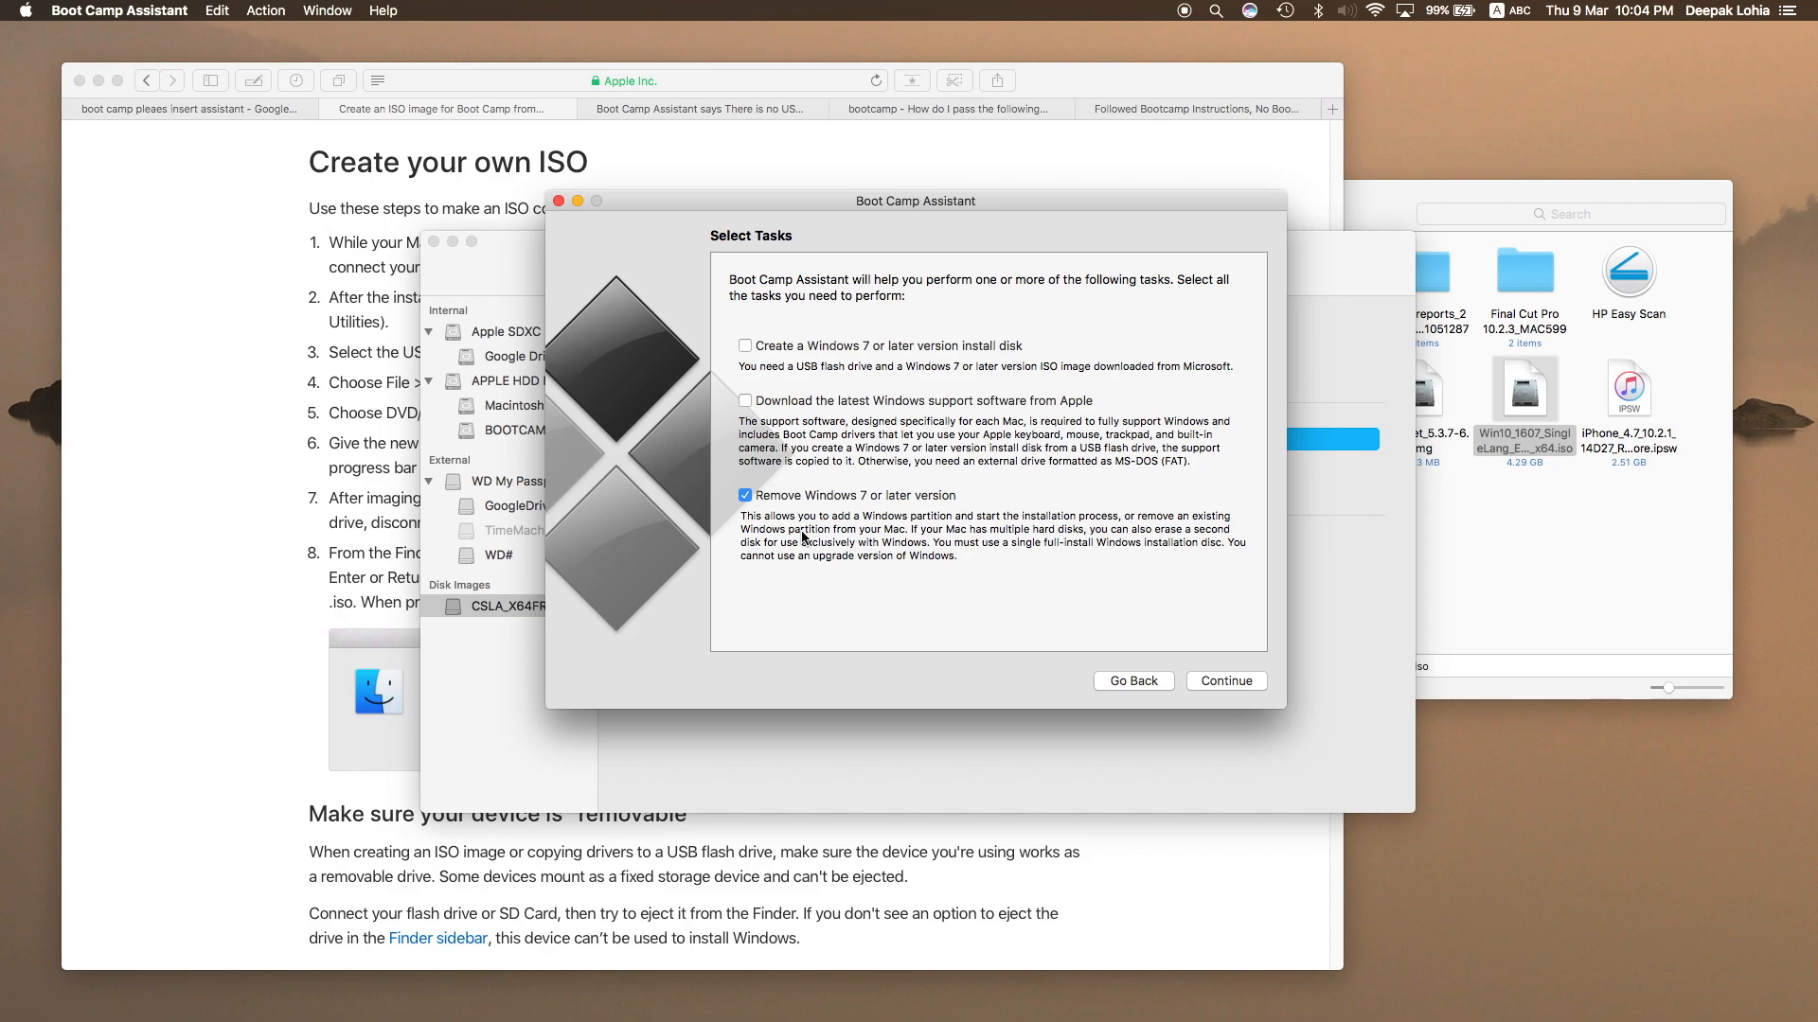